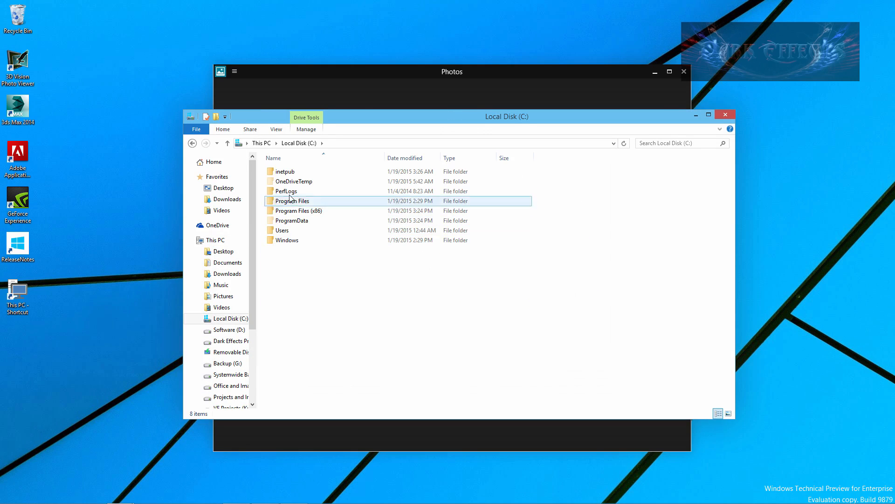
- Navigate from Local Disk (C:) into Windows and then into its System32 folder
double_click(287, 239)
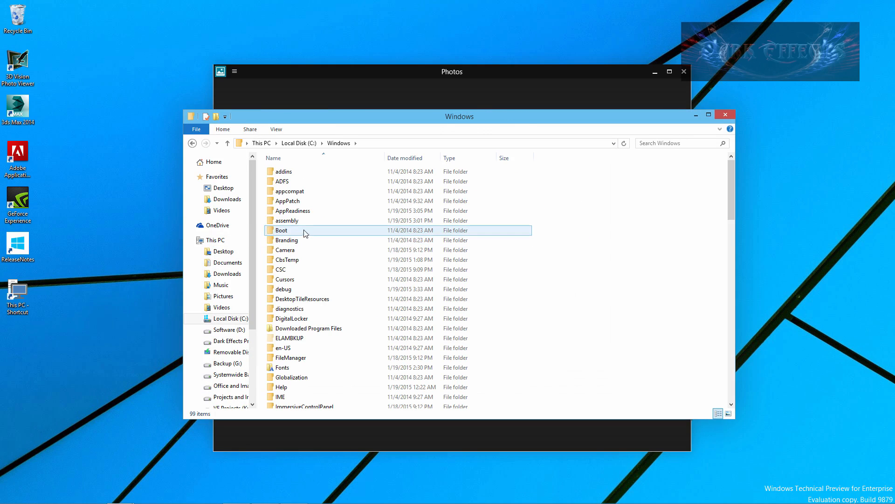
scroll("down", 3)
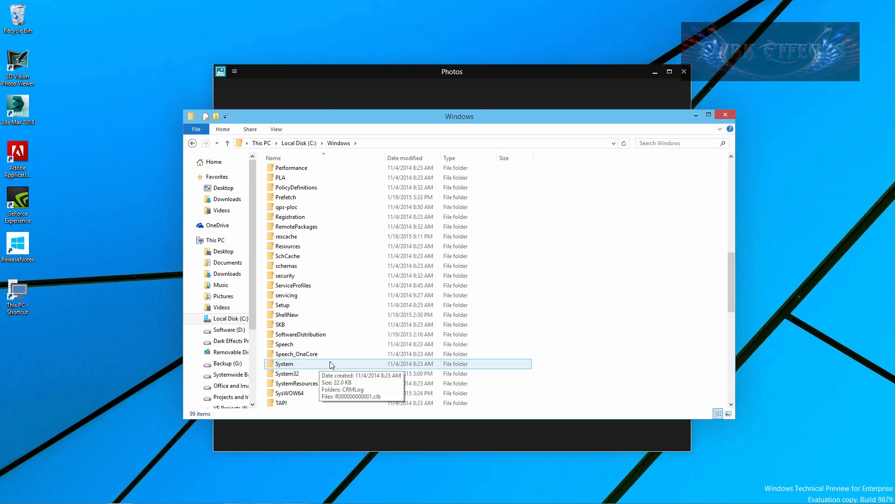
double_click(287, 373)
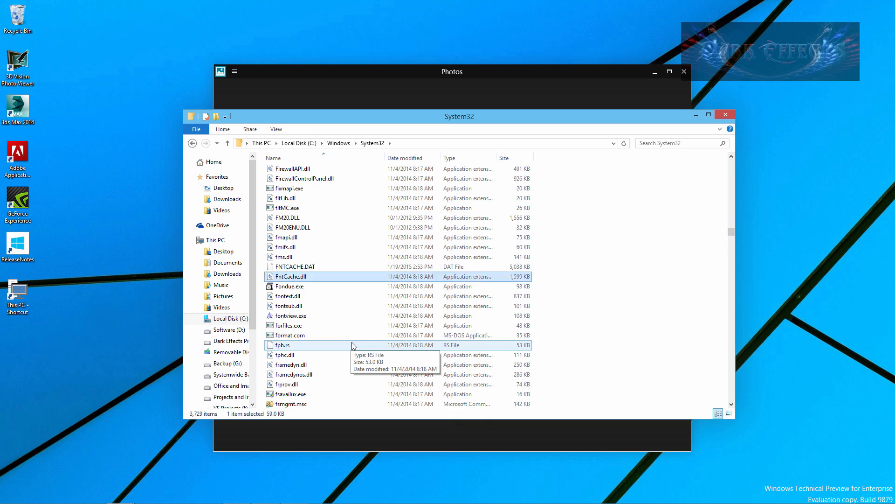
- Select FntCache.dll in the System32 file list after briefly picking frprov.dll
left_click(287, 384)
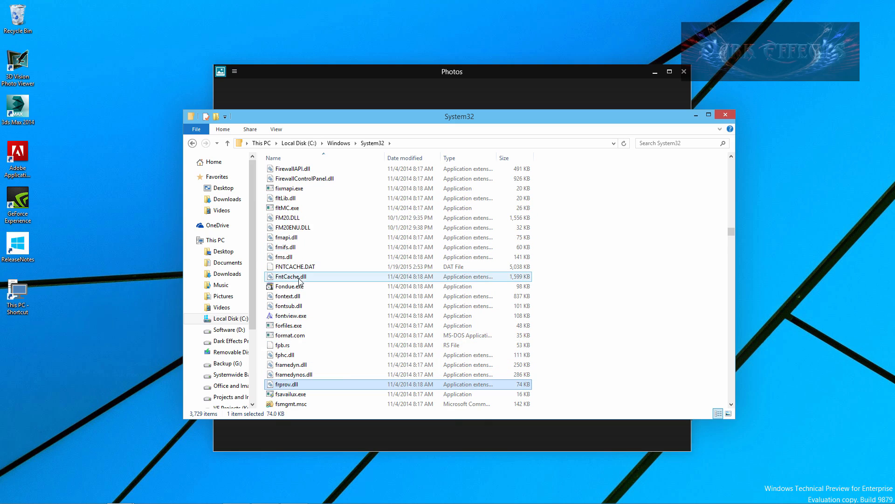
left_click(291, 276)
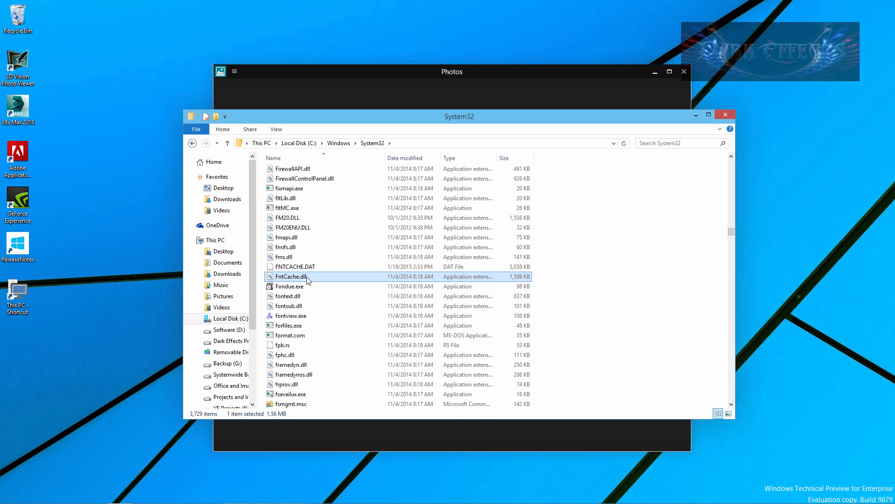
mouse_move(291, 276)
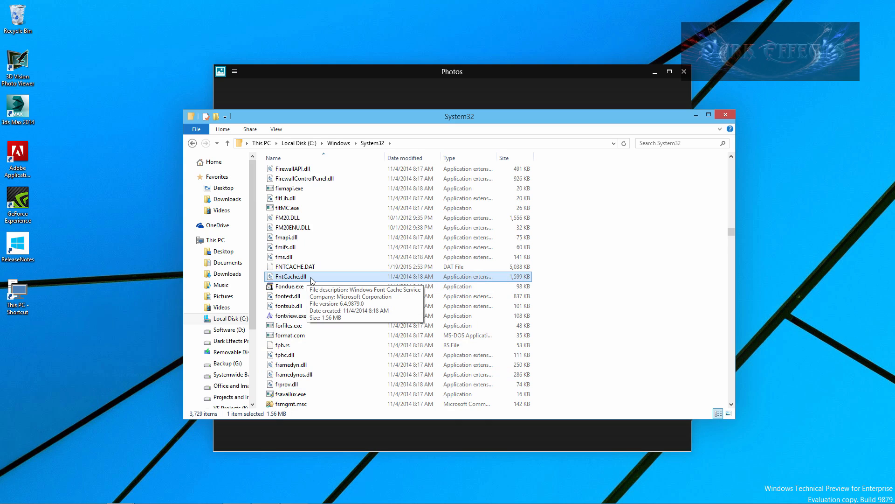
- Attempt permanent deletion of FntCache.dll, then cancel the File In Use error from Windows Font Cache Service
key("Delete")
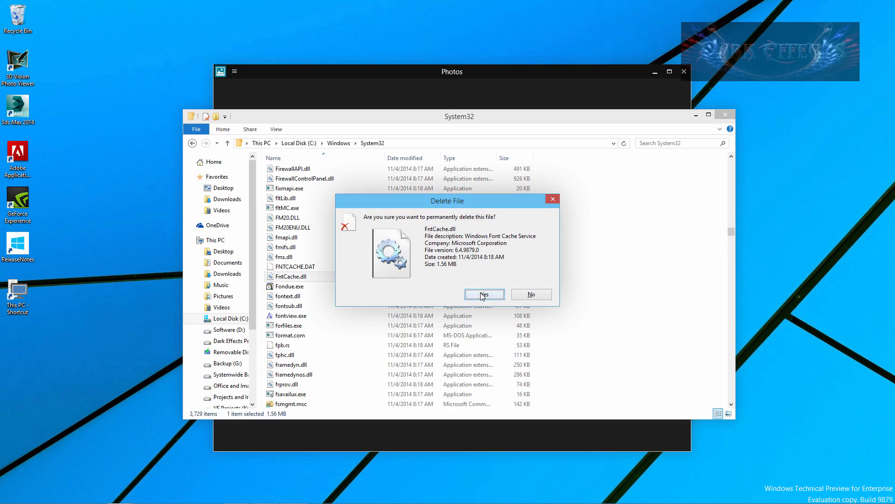
left_click(484, 294)
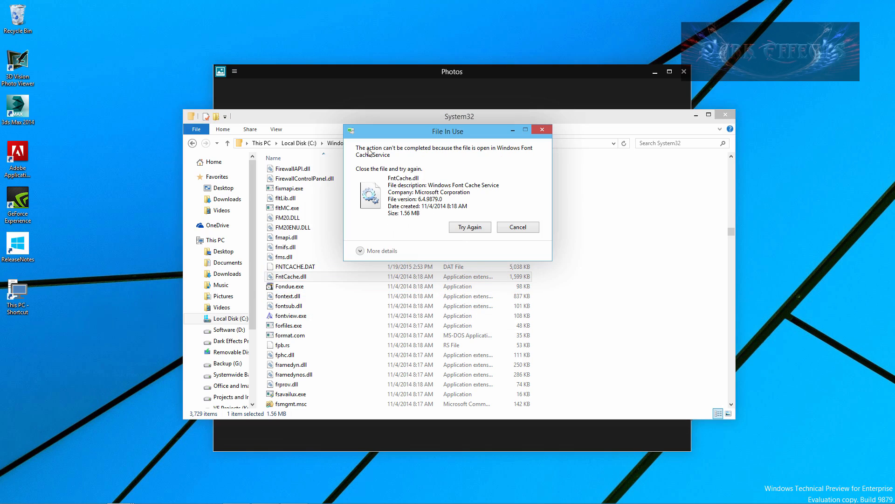
mouse_move(481, 156)
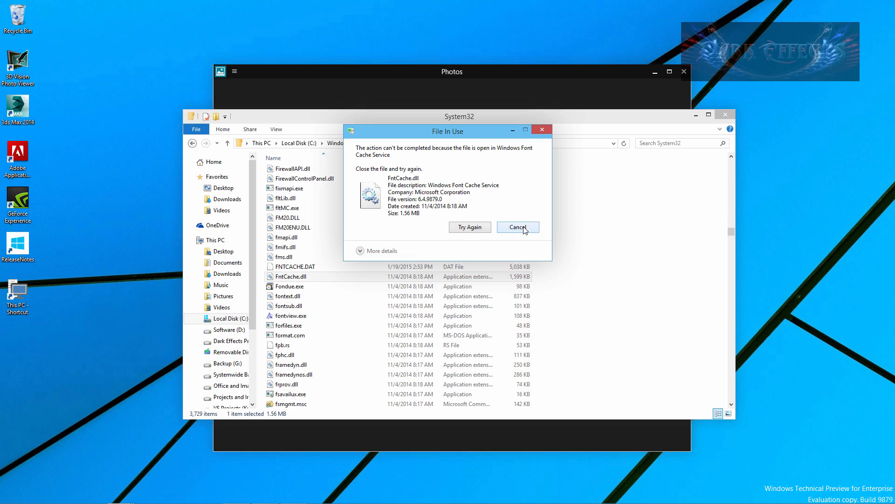
left_click(516, 227)
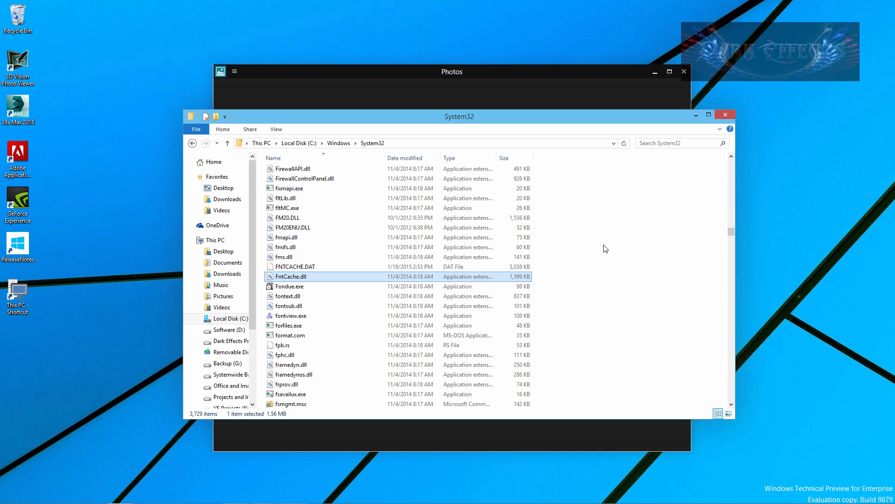
mouse_move(595, 121)
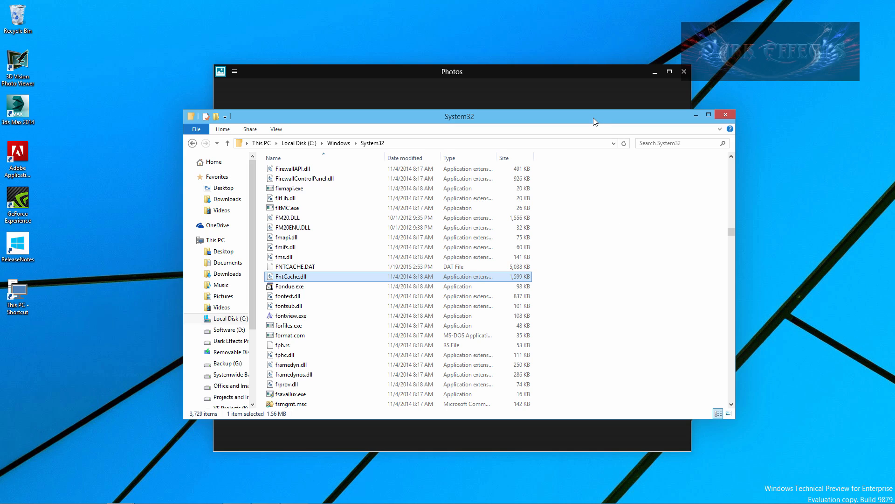